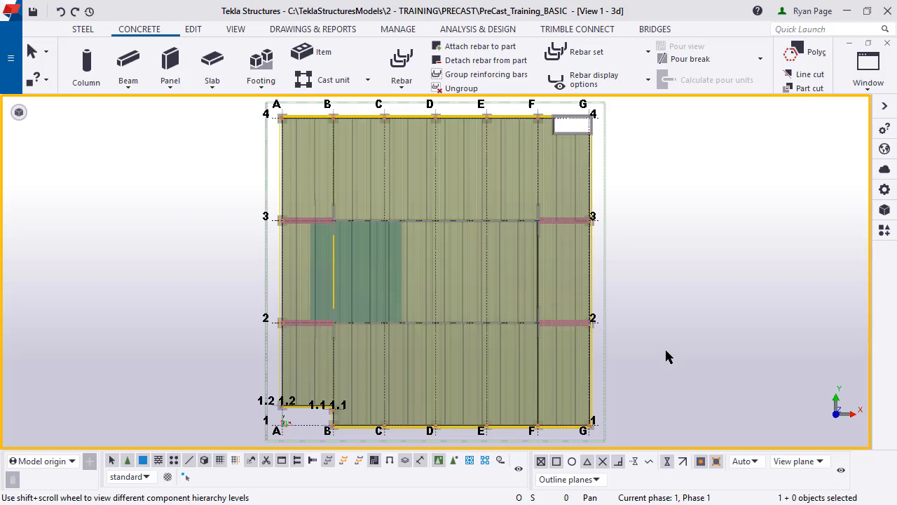
mouse_move(454, 459)
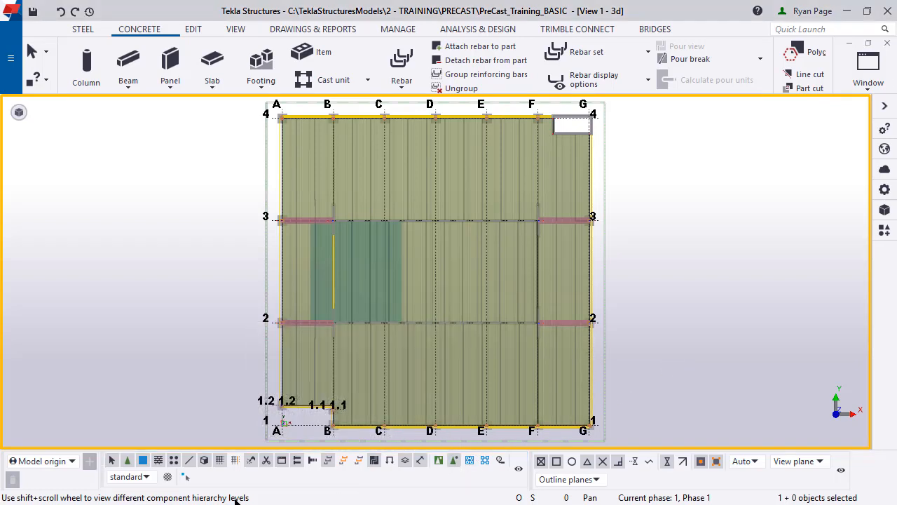
Filter selection to Precast_DoubleTee and pick the double-T beam between grids F–G and 2–3.
click(129, 476)
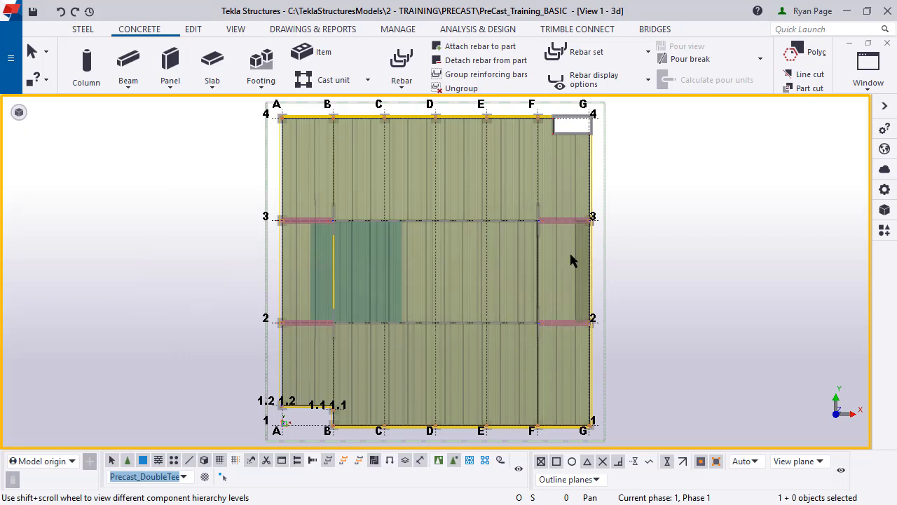
click(566, 273)
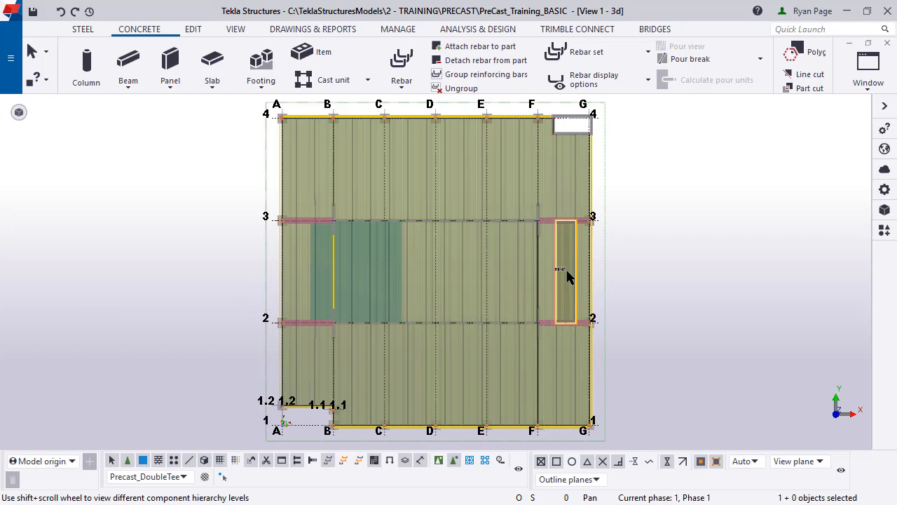
In the beam's properties, clear all checkboxes and choose Top for Top in form face.
right_click(566, 269)
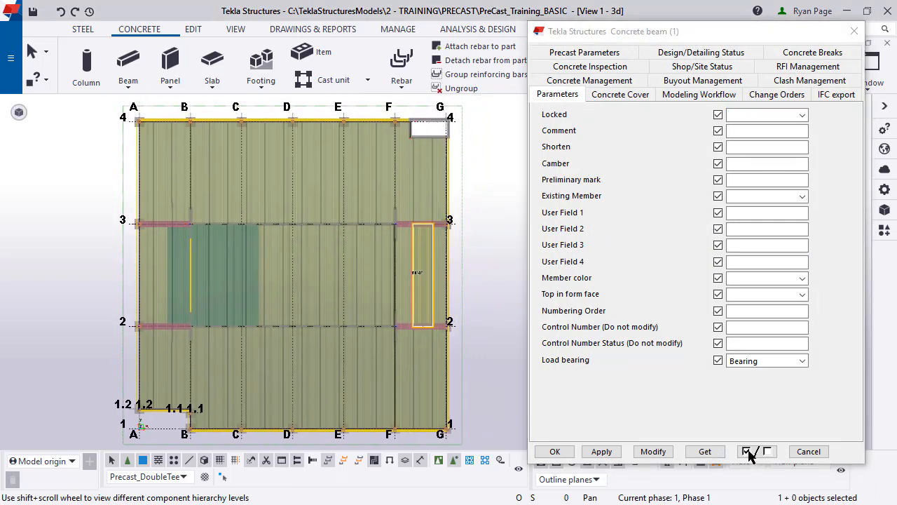
click(766, 452)
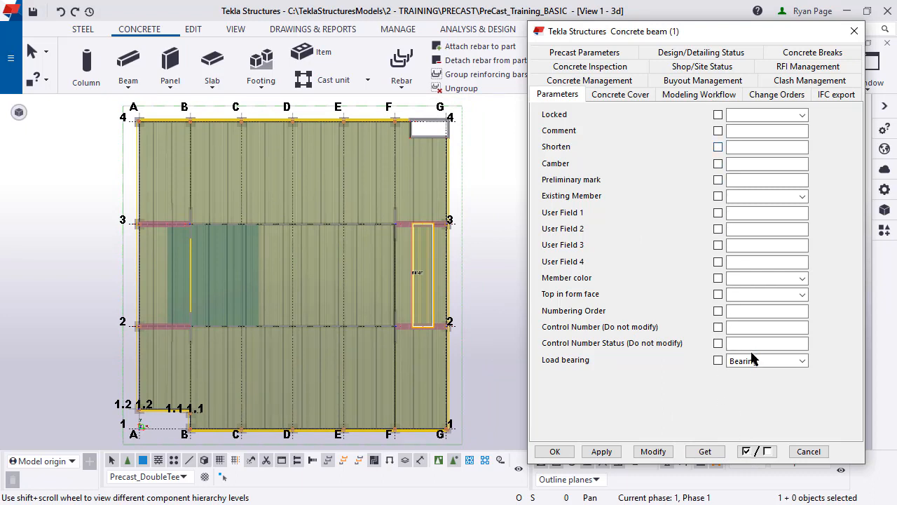
click(802, 295)
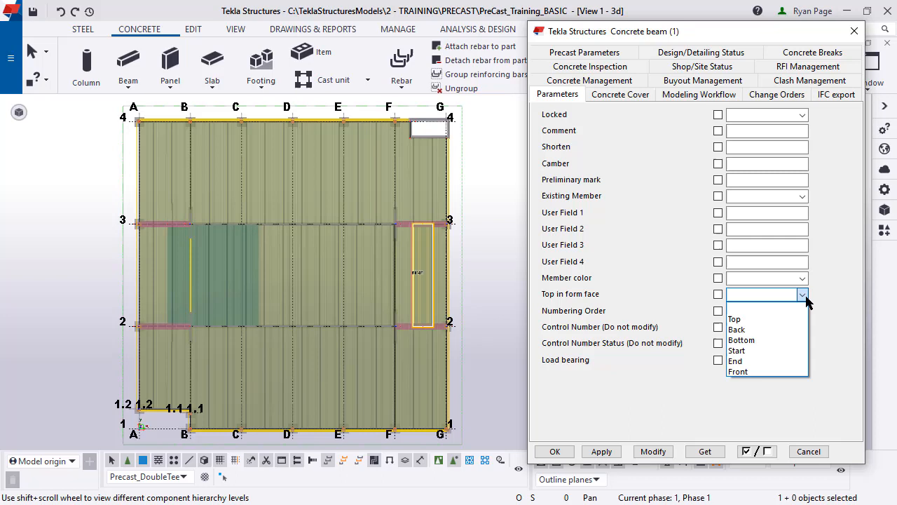
mouse_move(766, 320)
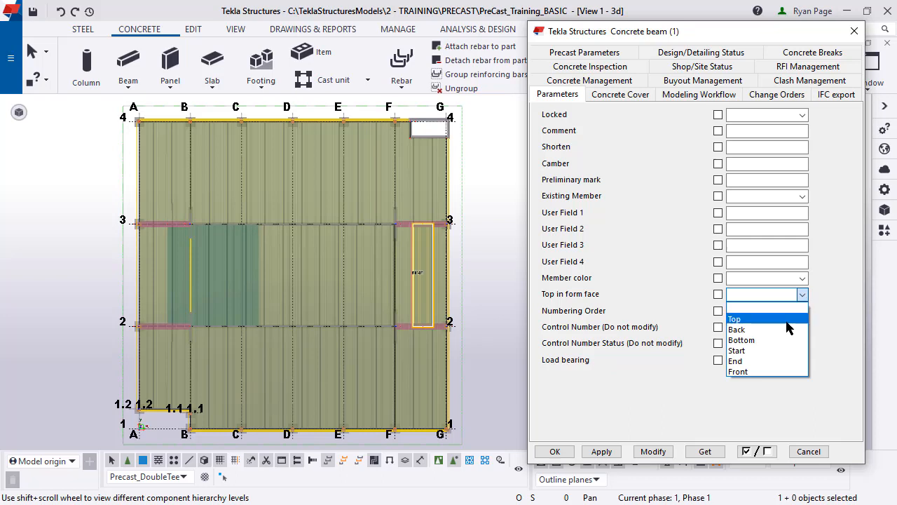
click(735, 320)
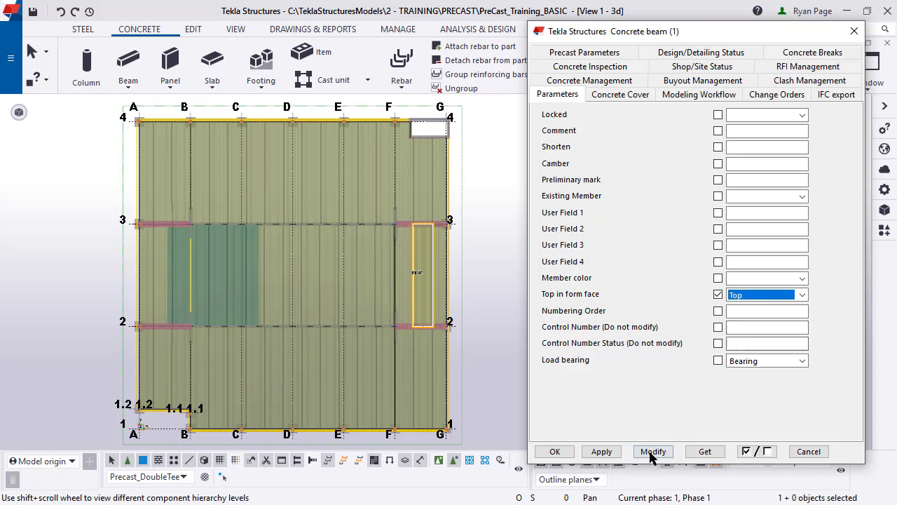
mouse_move(653, 451)
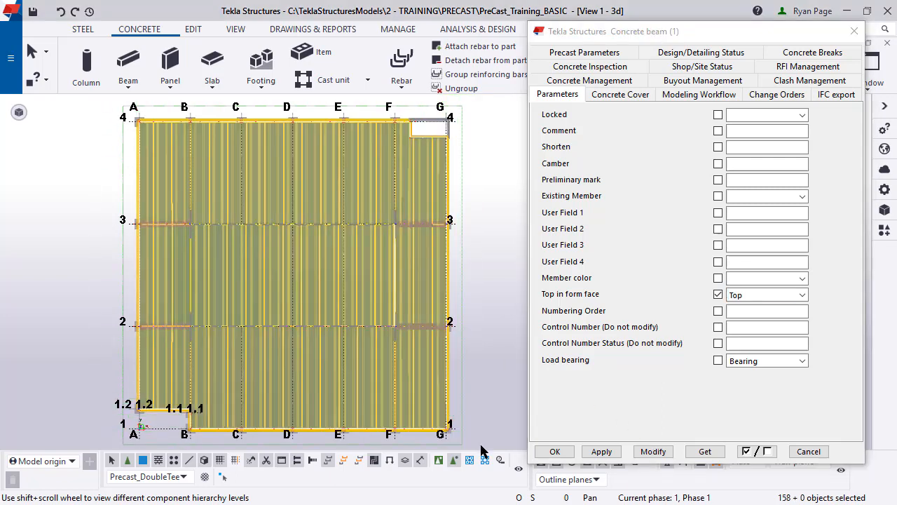
mouse_move(479, 437)
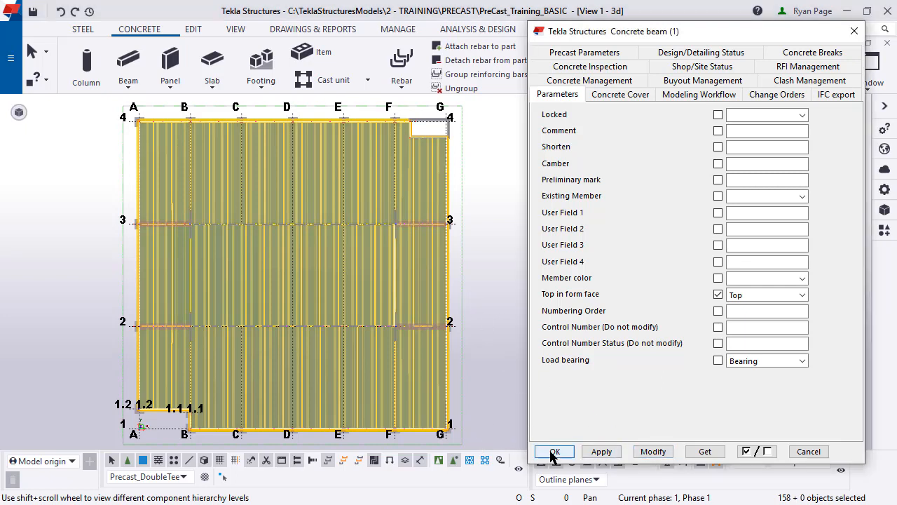
Apply Top to all 158 selected double-T beams and close the Concrete beam dialog.
click(553, 452)
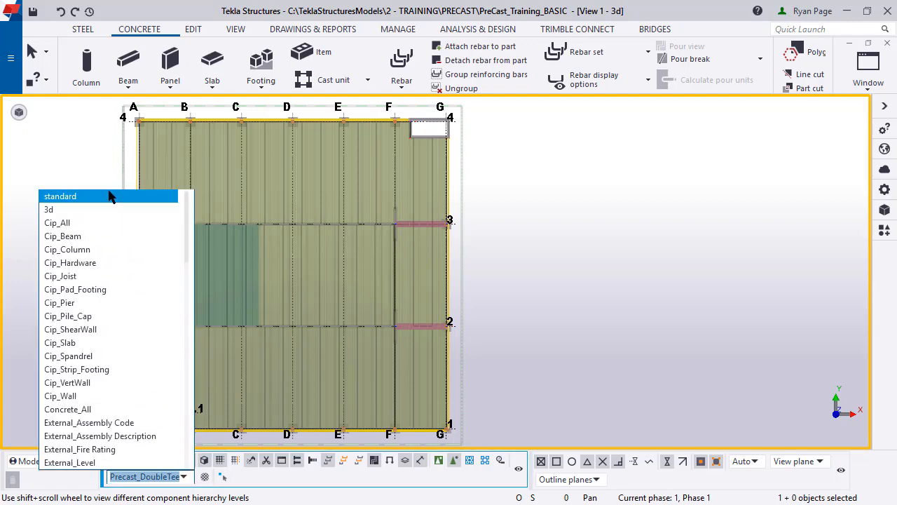
Reset the selection filter to standard and start Concrete > Cast unit > Set top-in-form face.
click(59, 196)
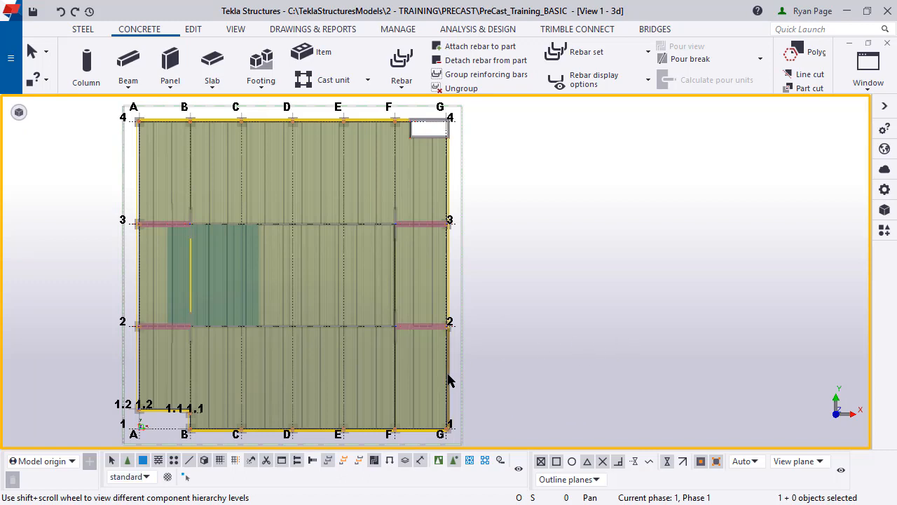
mouse_move(496, 321)
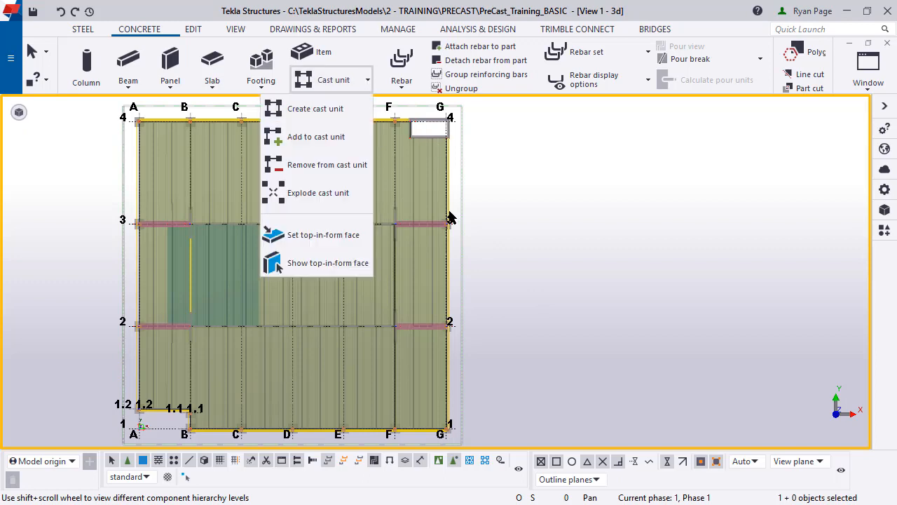
mouse_move(322, 235)
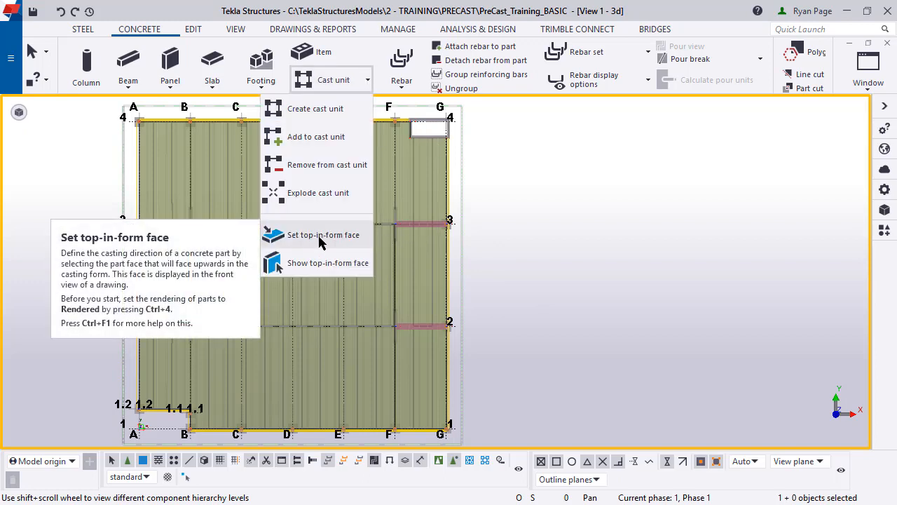
click(322, 236)
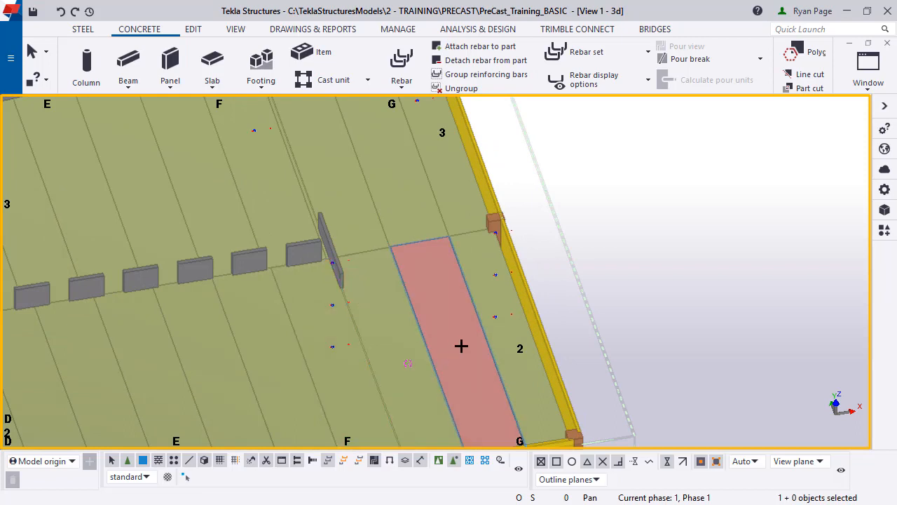
Set the top face of the beam near grids G/2–3 as top-in-form, then reach the Cast unit commands.
right_click(461, 345)
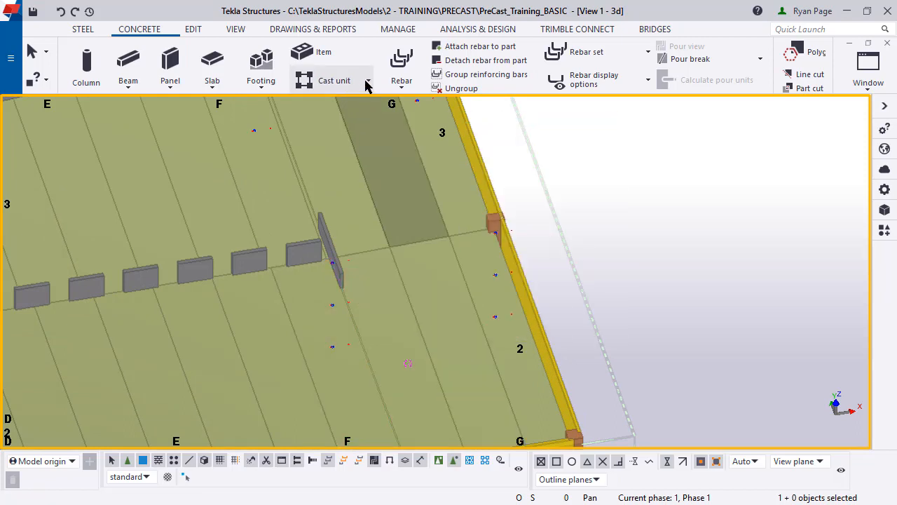
click(368, 79)
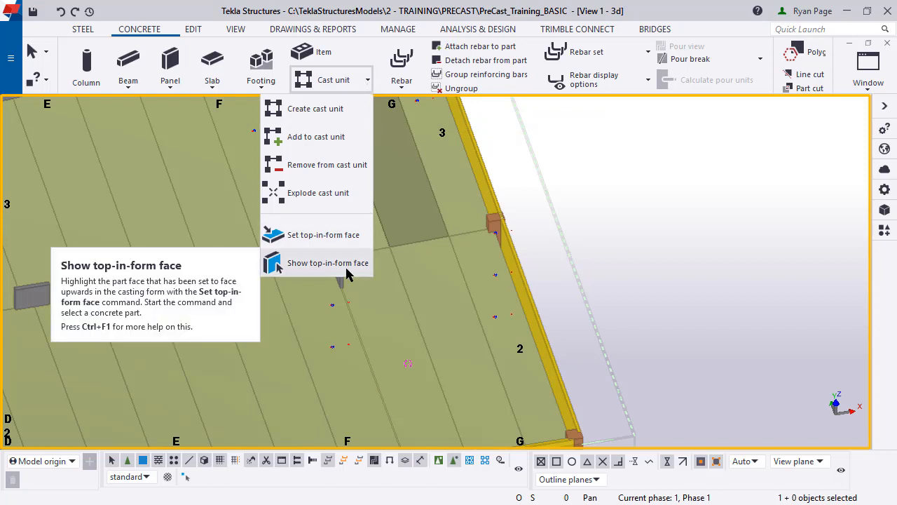